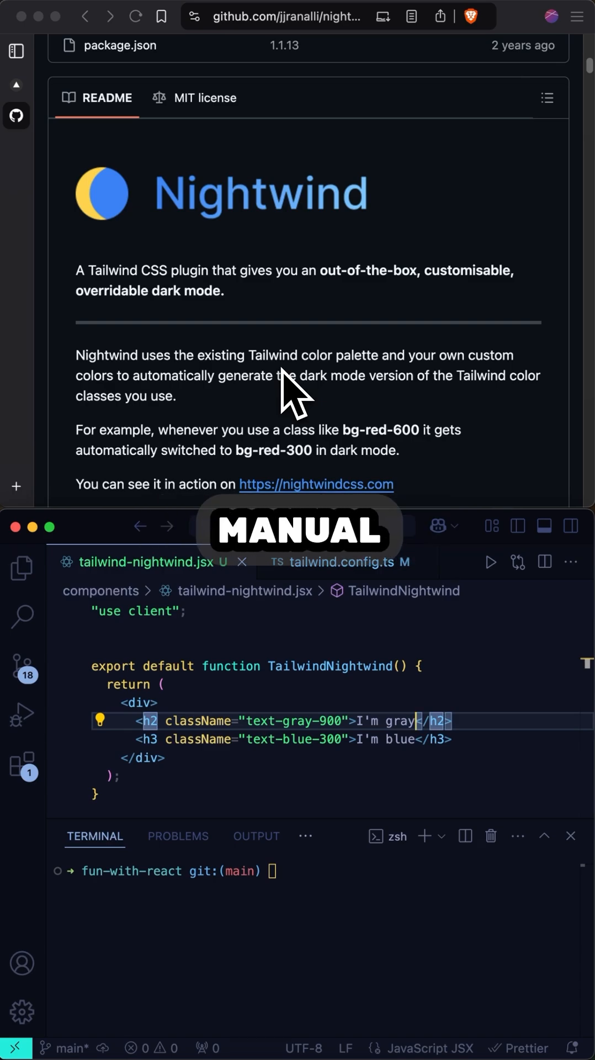
mouse_move(329, 315)
text(npm inst)
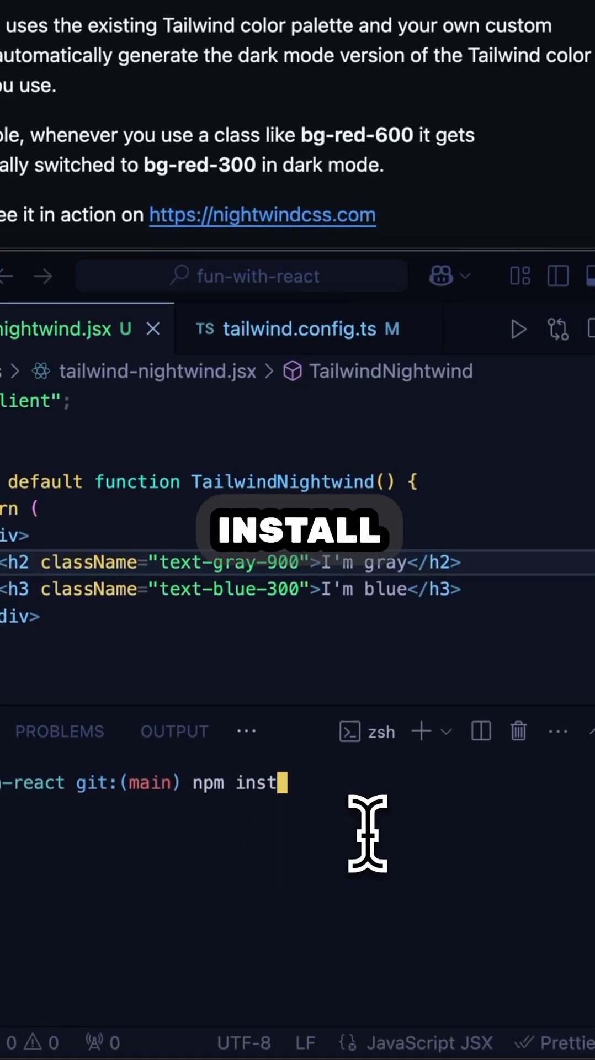
- Install the nightwind package in the fun-with-react project via npm install nightwind
text(all nightwind)
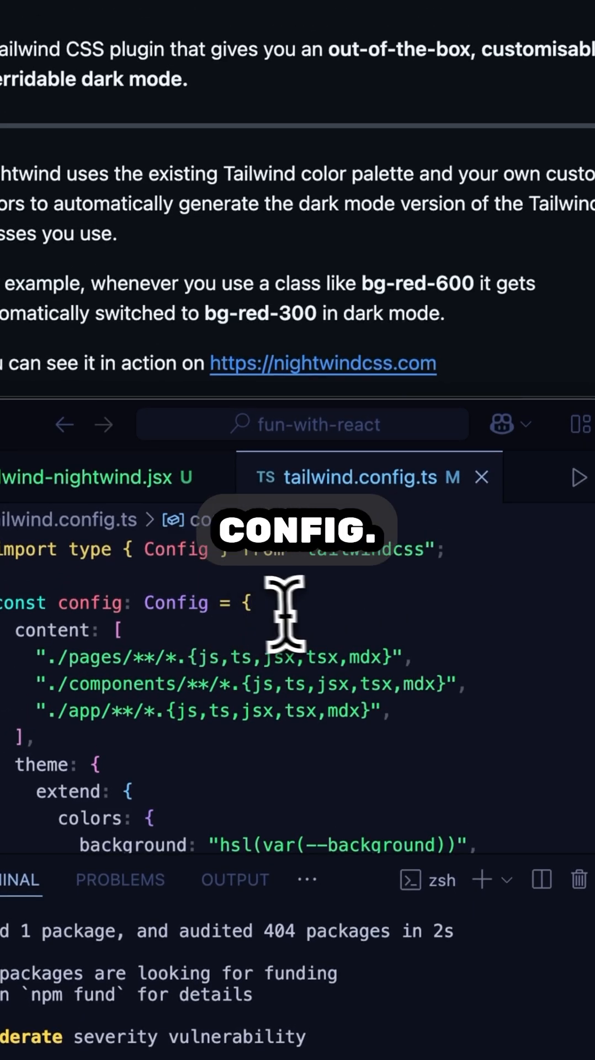
- Add darkMode: "class" to the tailwind.config.ts config object and save
text(darkMode)
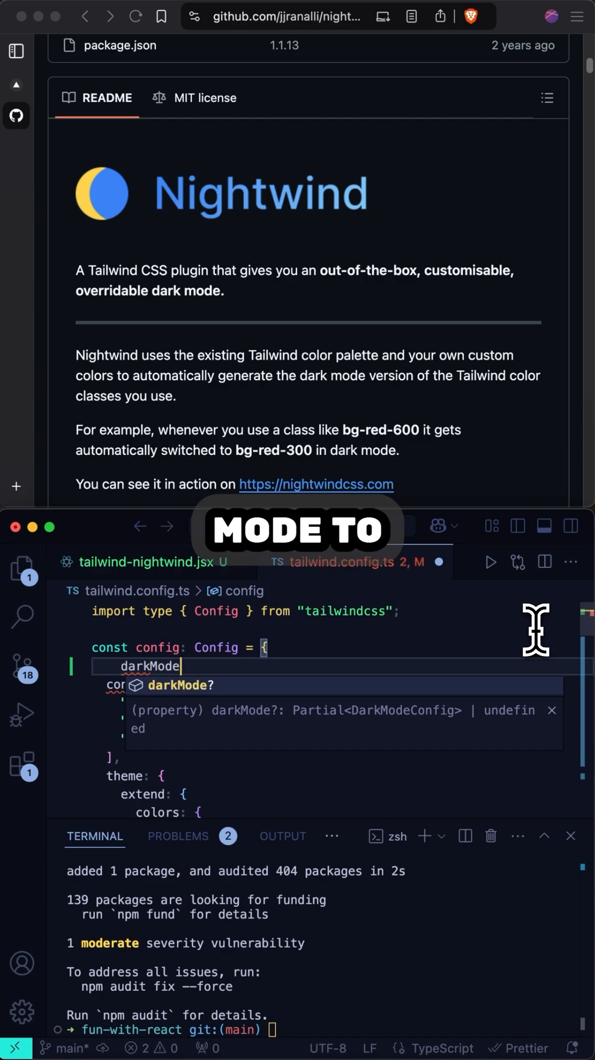
text(: "class",)
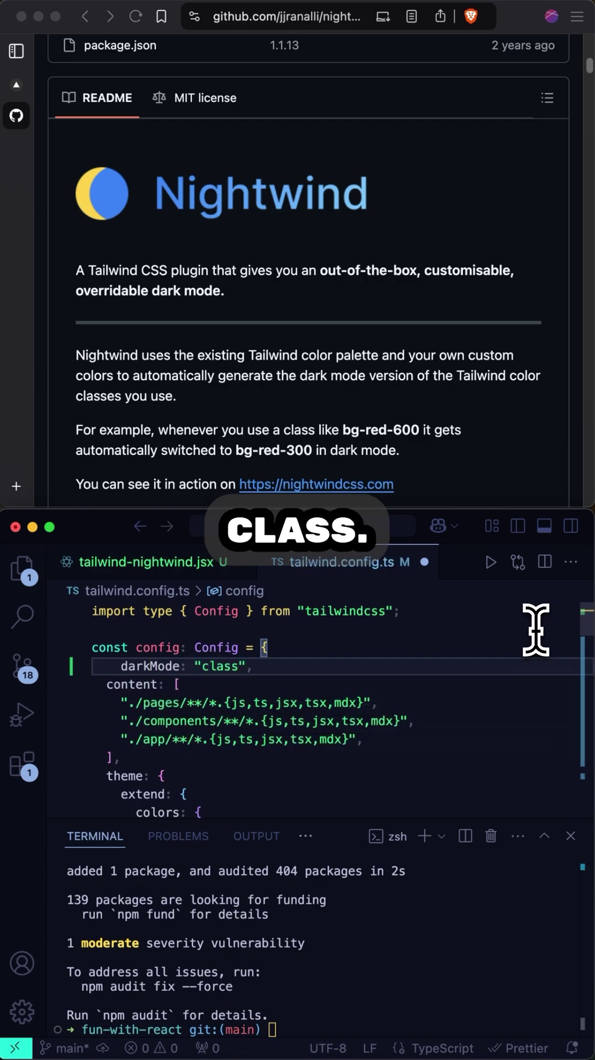
scroll(down, 3)
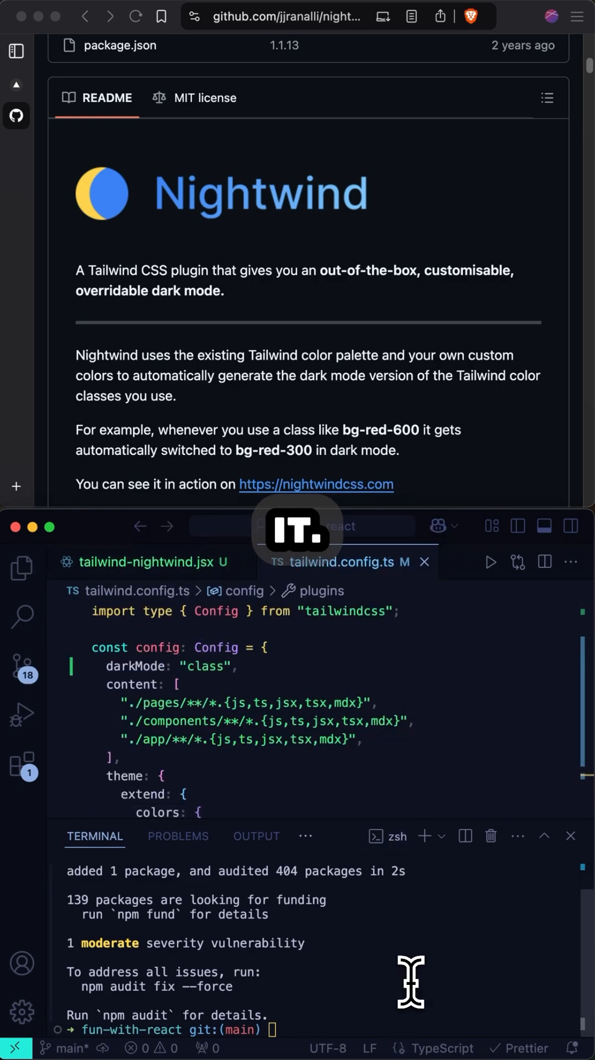
- Start the dev server with npm run dev and reload the tailwind-nightwind page
text(npm run dev)
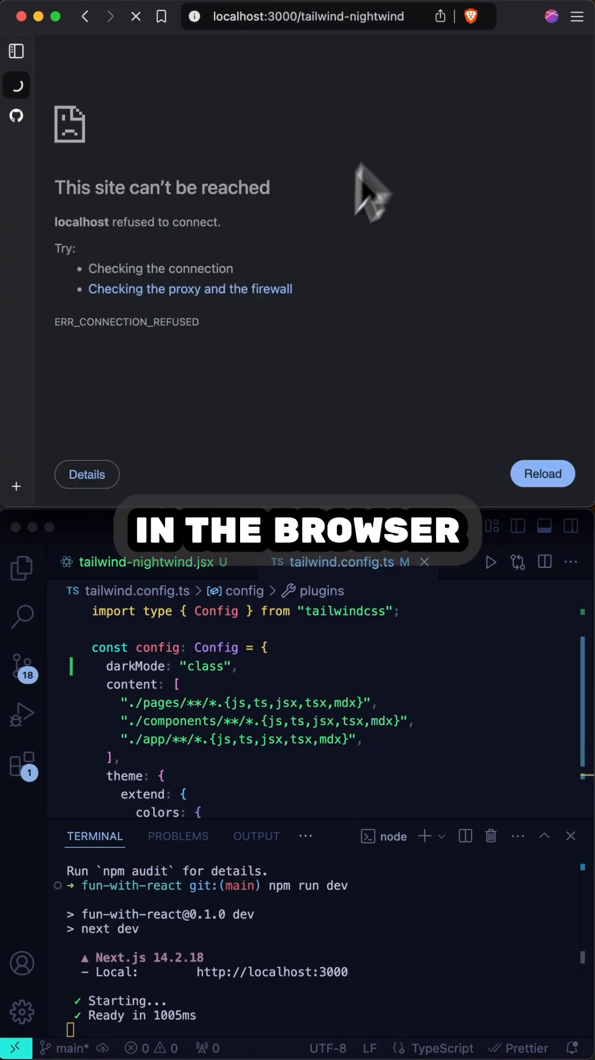
click(542, 473)
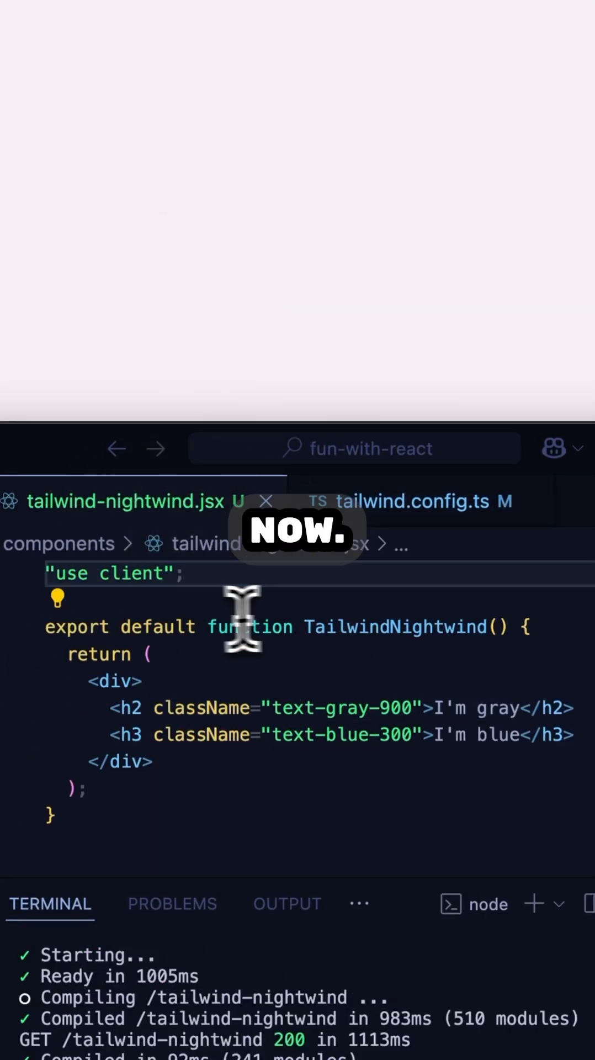
- Import nightwind from "nightwind/helper" and add a Toggle dark mode button calling nightwind.toggle()
text(import nightwind from "nightwind/helper";)
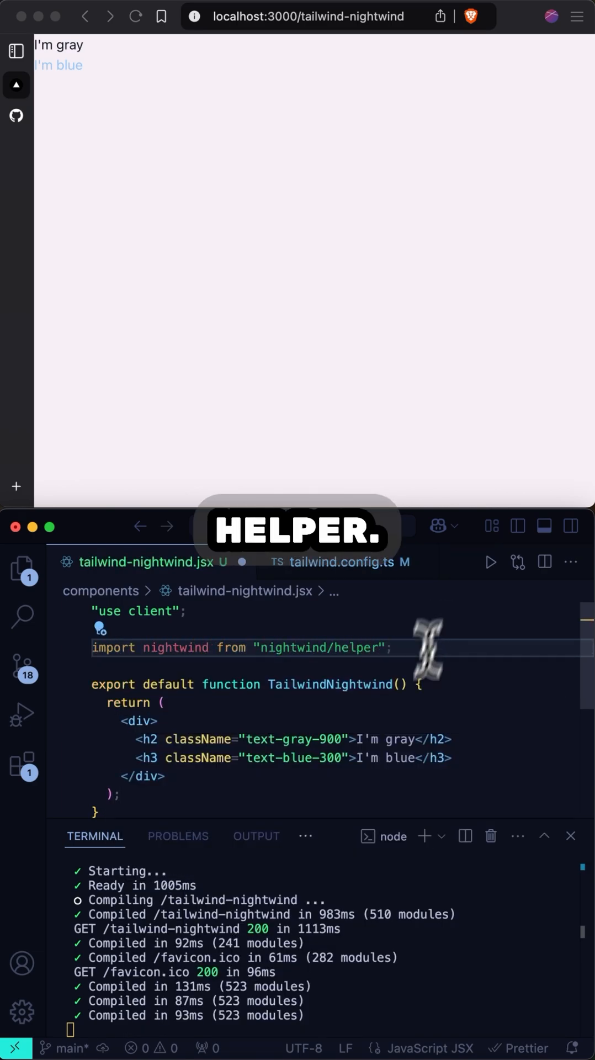
text(<button onClick={() =>)
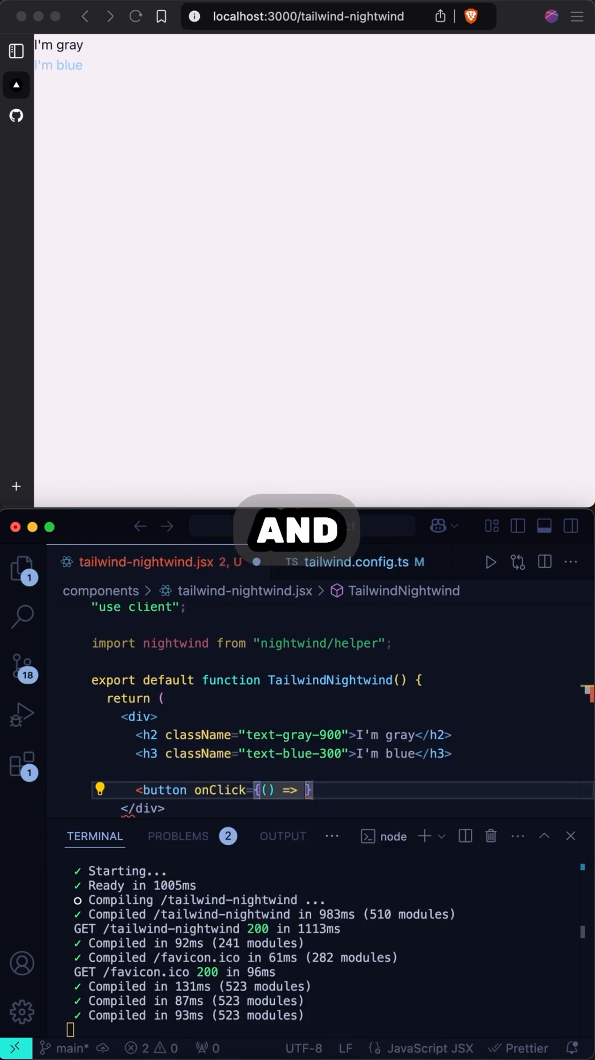
text(nightwind.toggle()
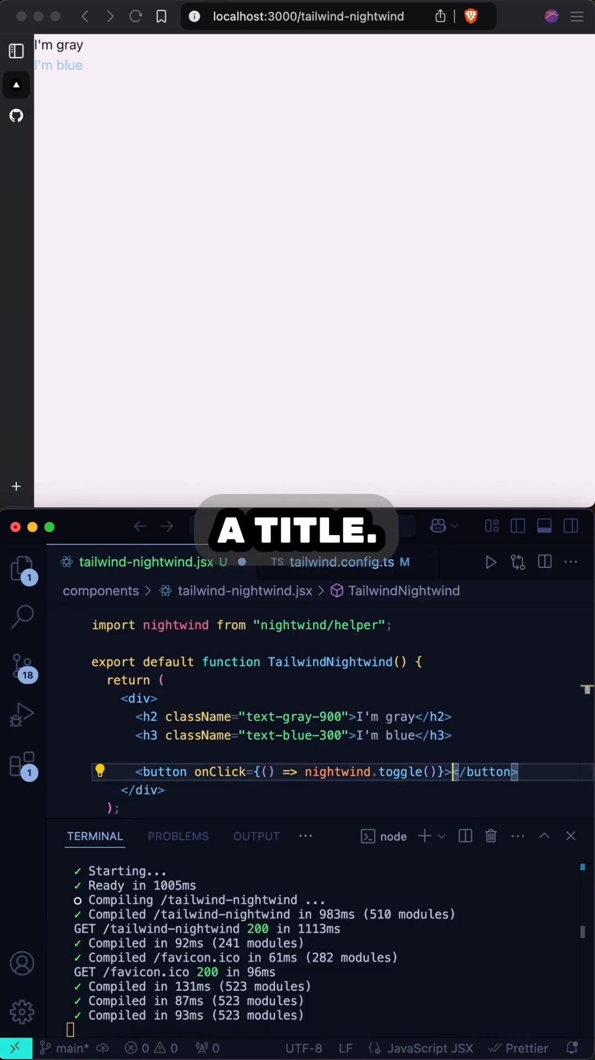
text(Toggle da)
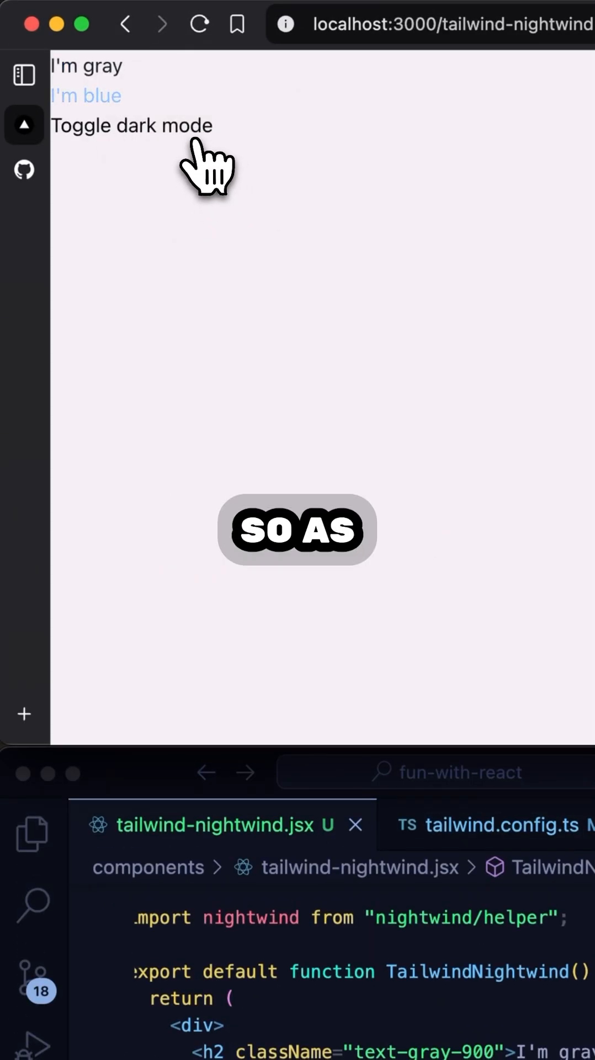
click(130, 125)
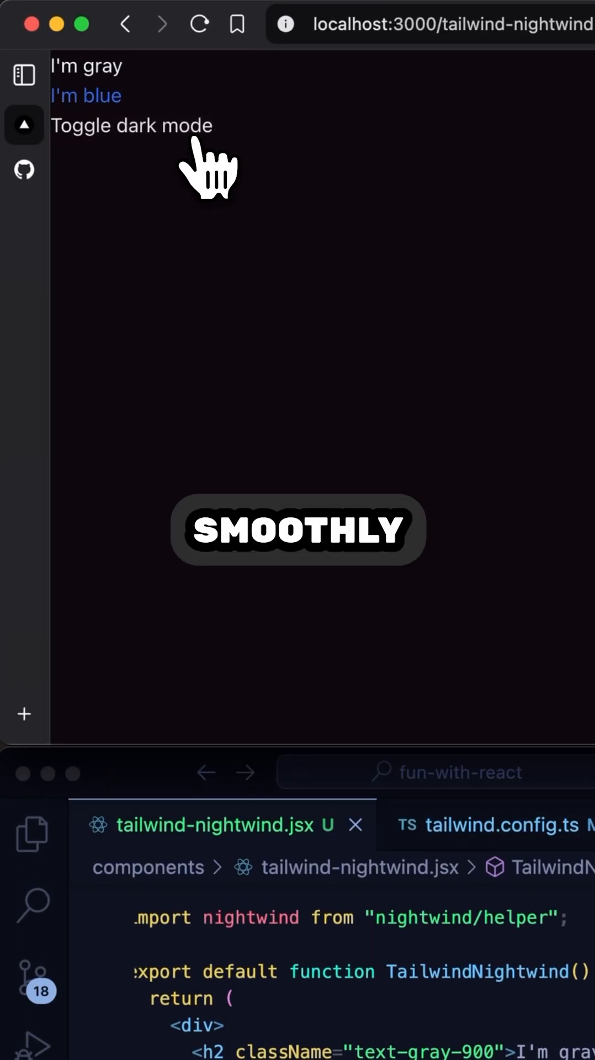
click(130, 125)
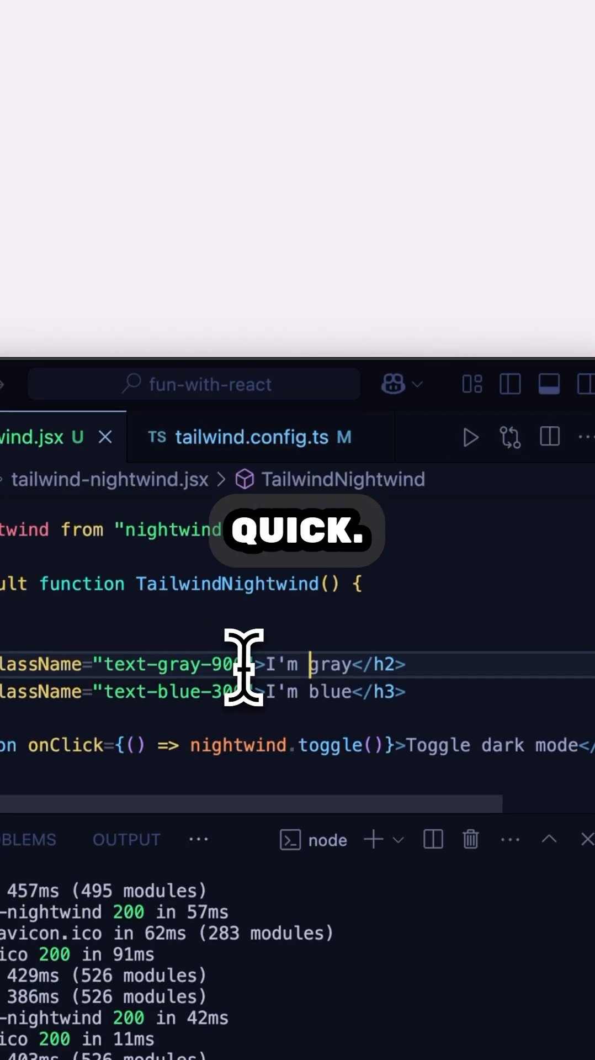
- Begin a dark:text-… class after text-gray-900 on the I'm gray heading
text(dark:te)
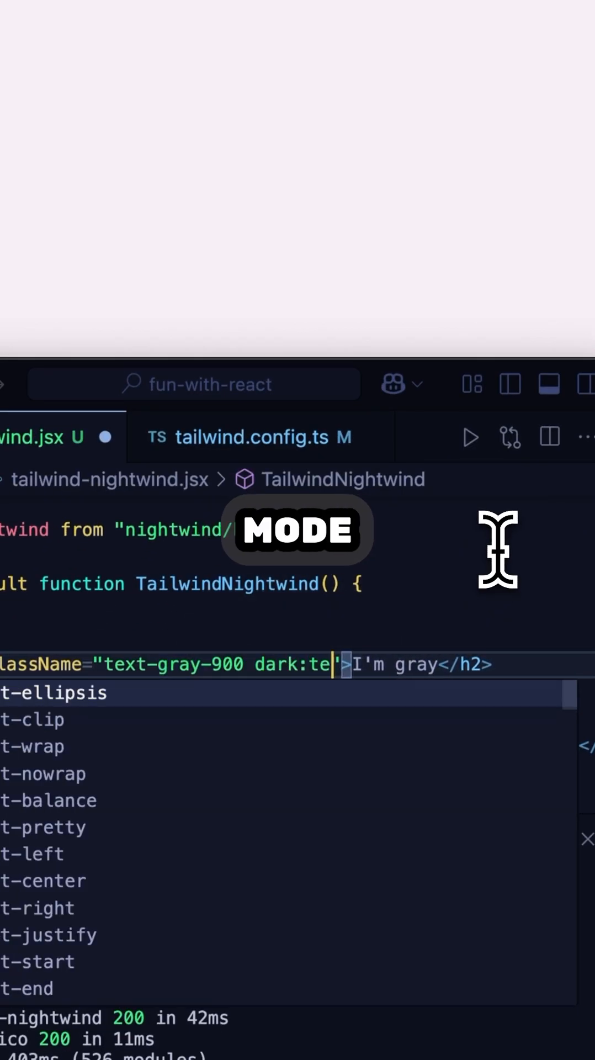